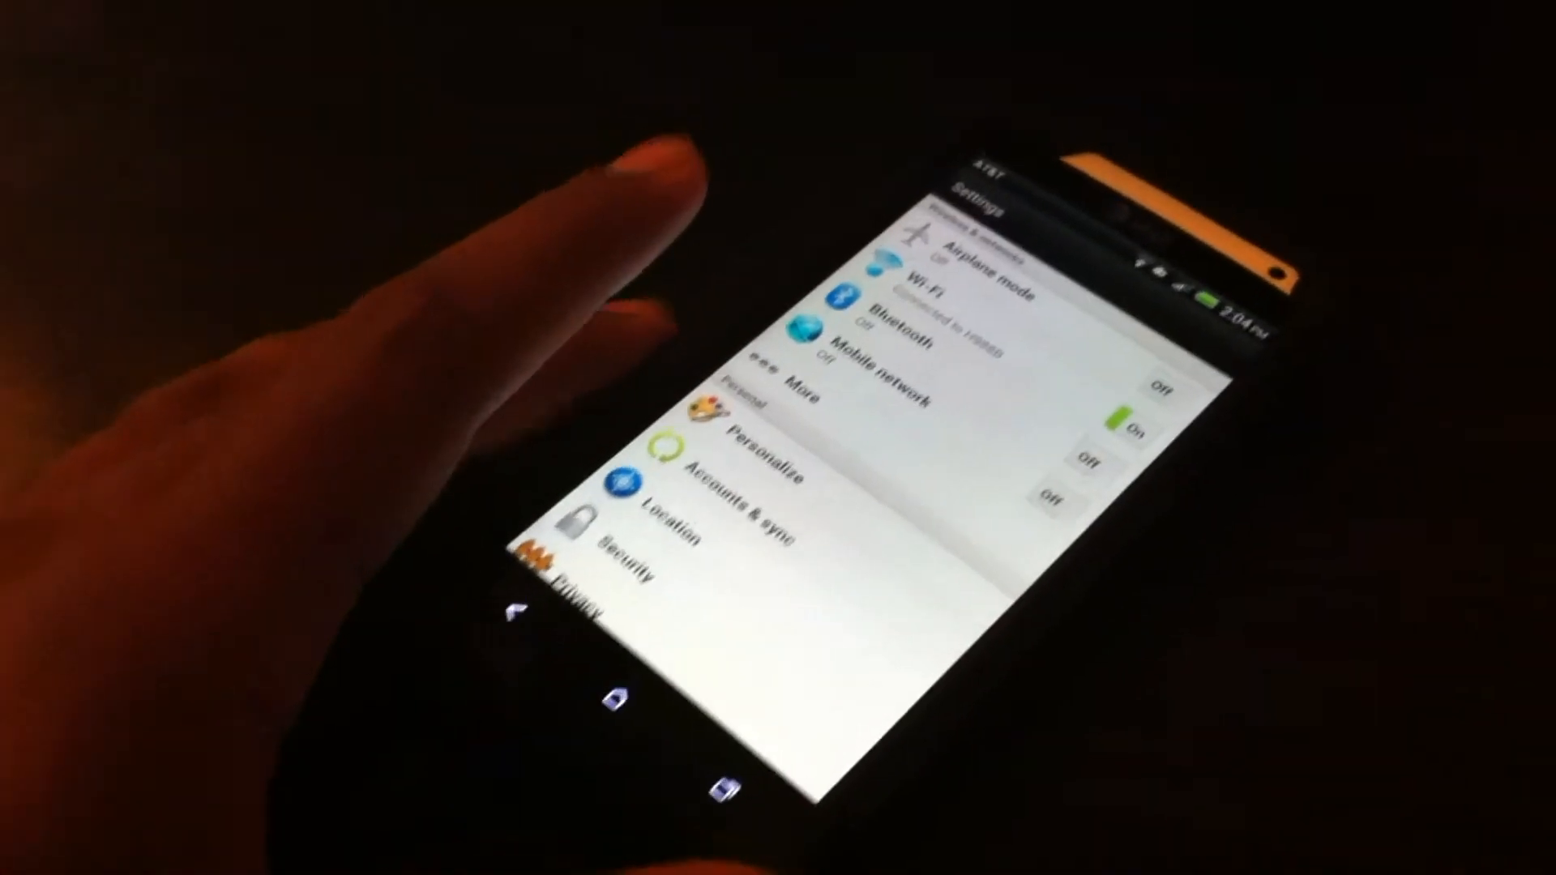
# Go to Storage in Settings and reveal the Erase phone storage and Factory data reset options.
pyautogui.scroll(-3)
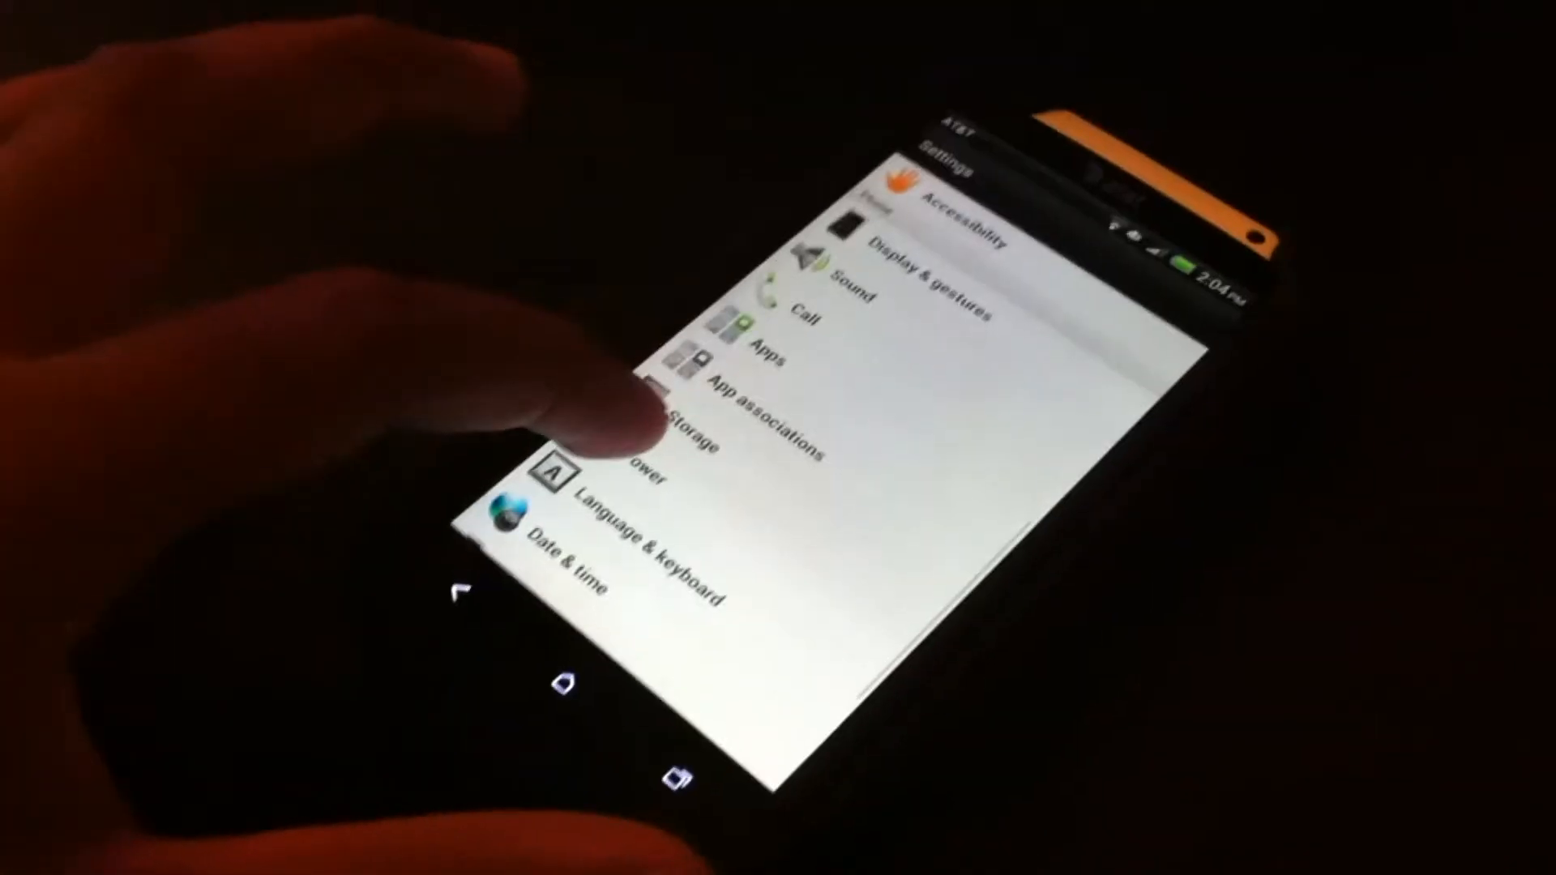
pyautogui.click(685, 422)
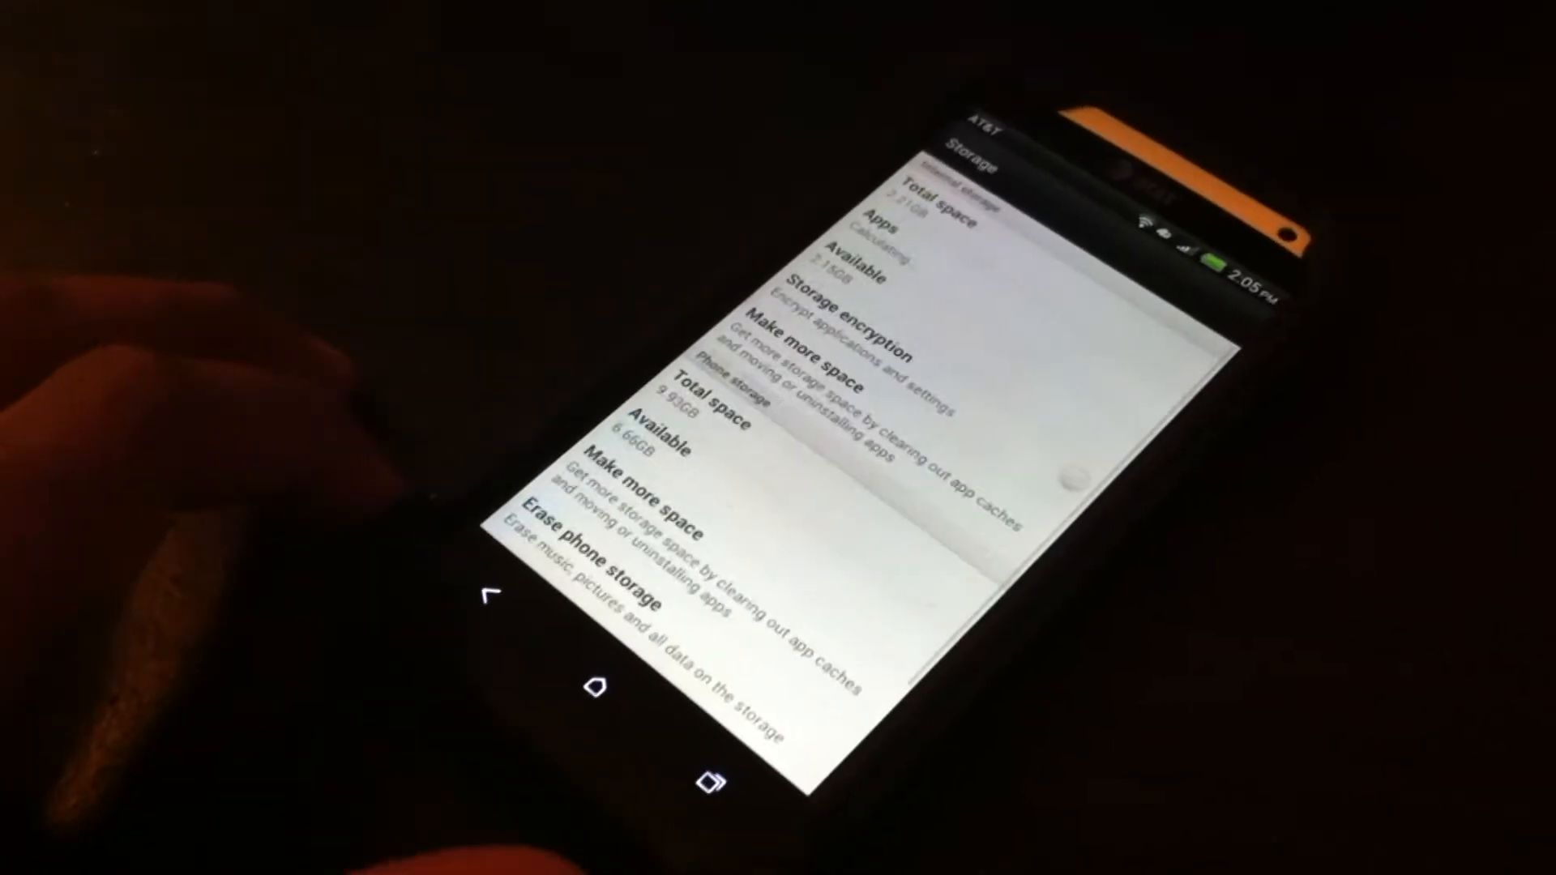
pyautogui.scroll(-3)
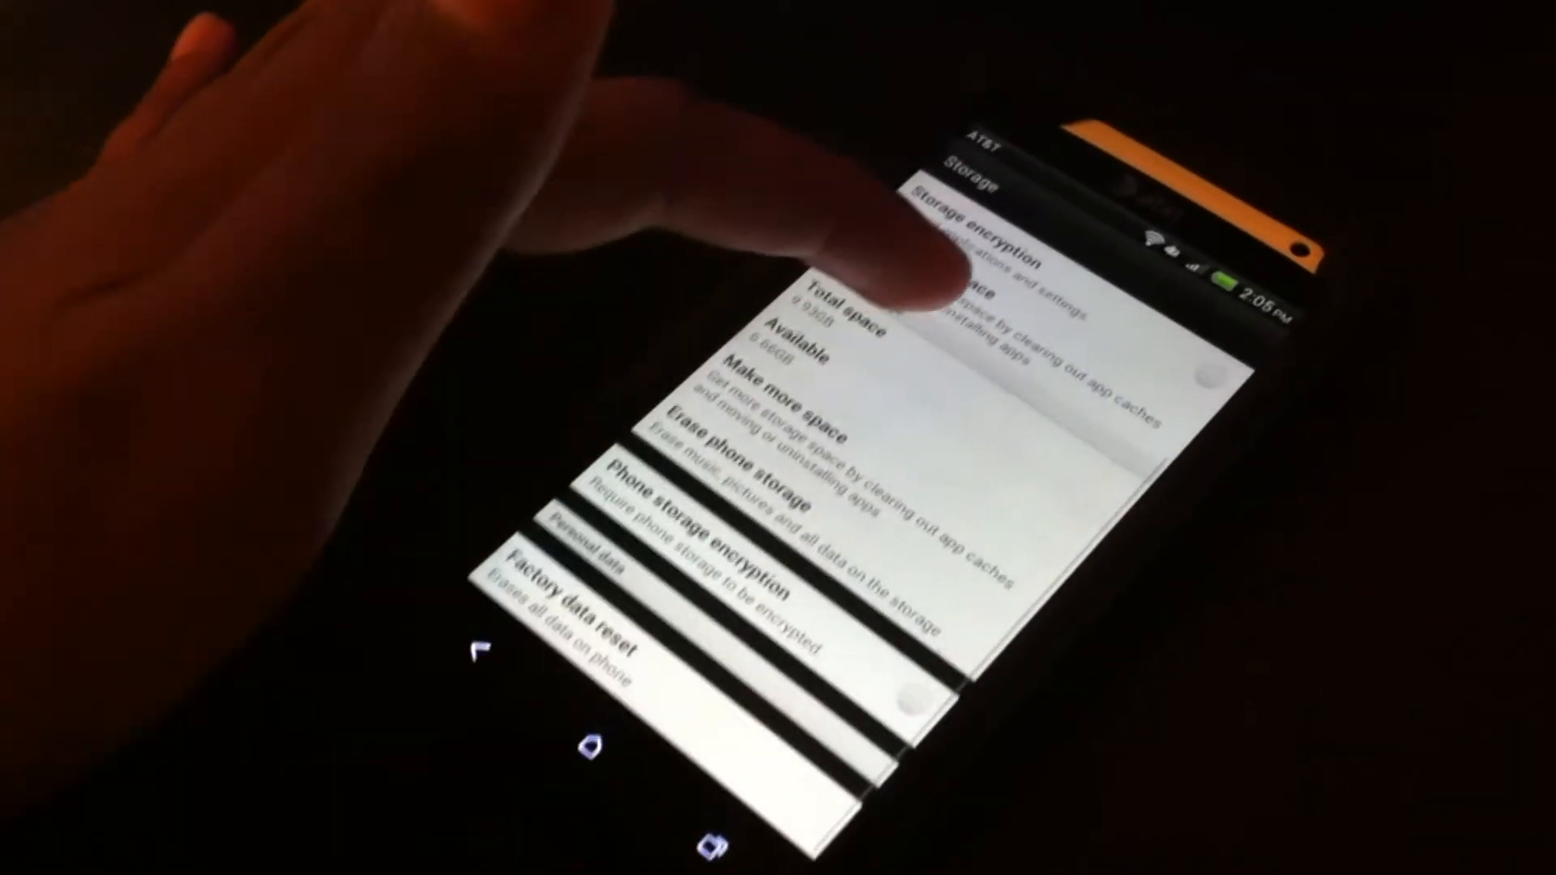